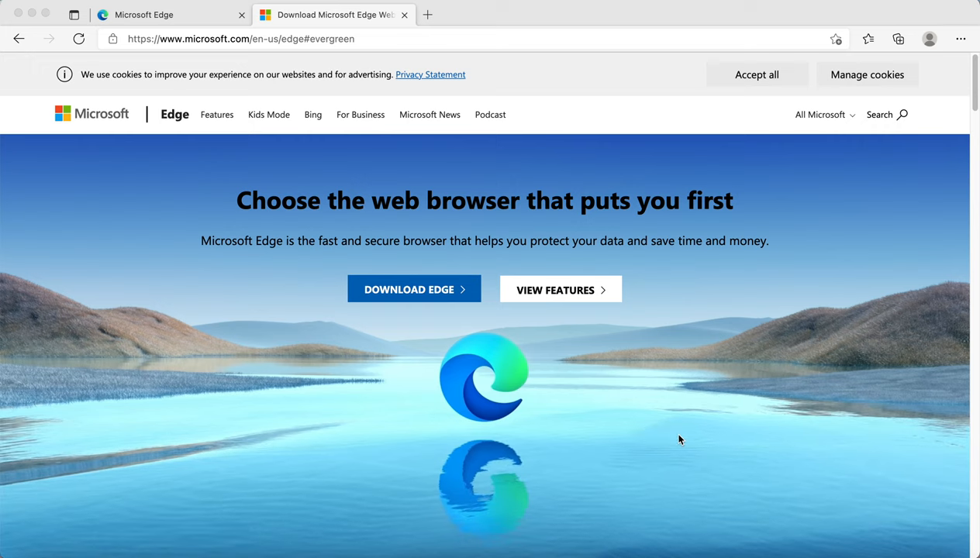
pyautogui.moveTo(537, 142)
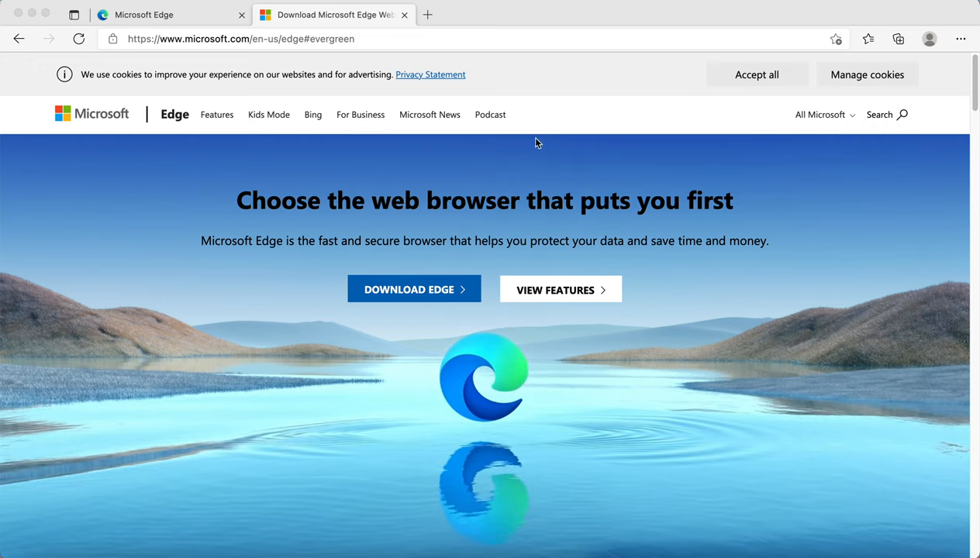
# Jump to the Download Edge section and scroll it into view, dismissing the other-platforms list
pyautogui.click(233, 38)
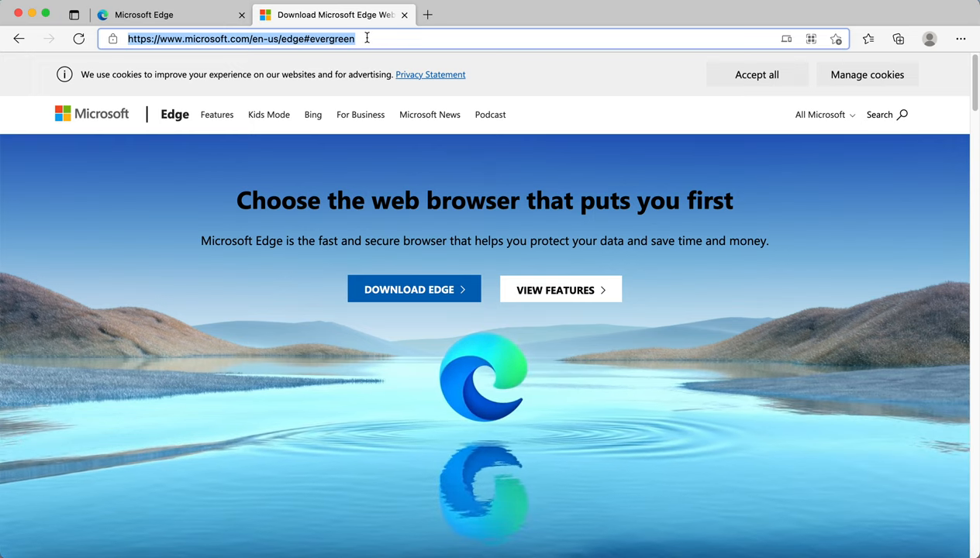
pyautogui.moveTo(436, 293)
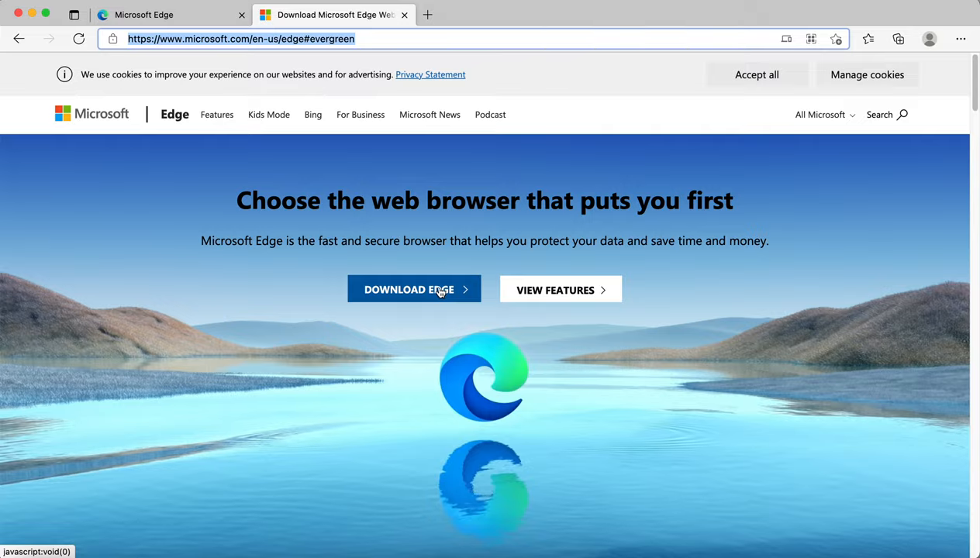
pyautogui.click(414, 289)
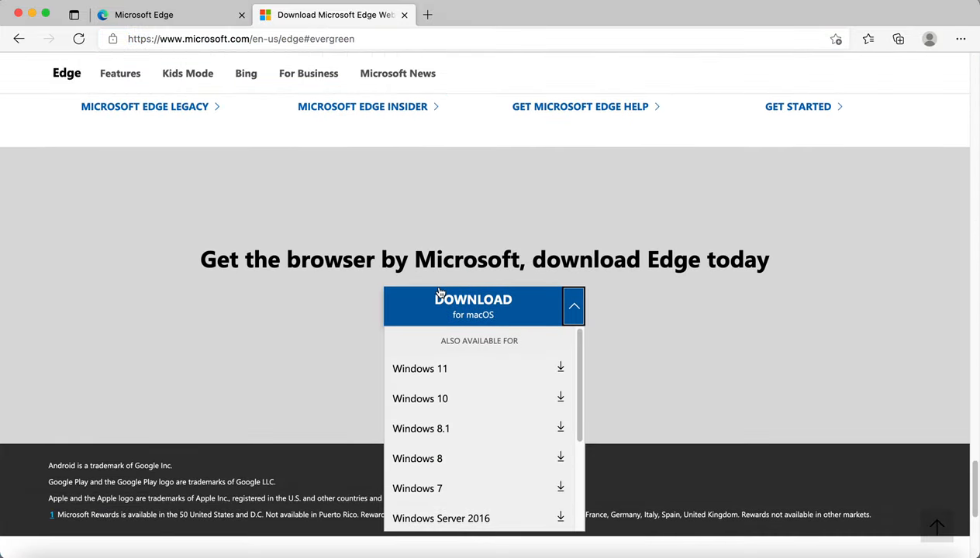
pyautogui.scroll(-3)
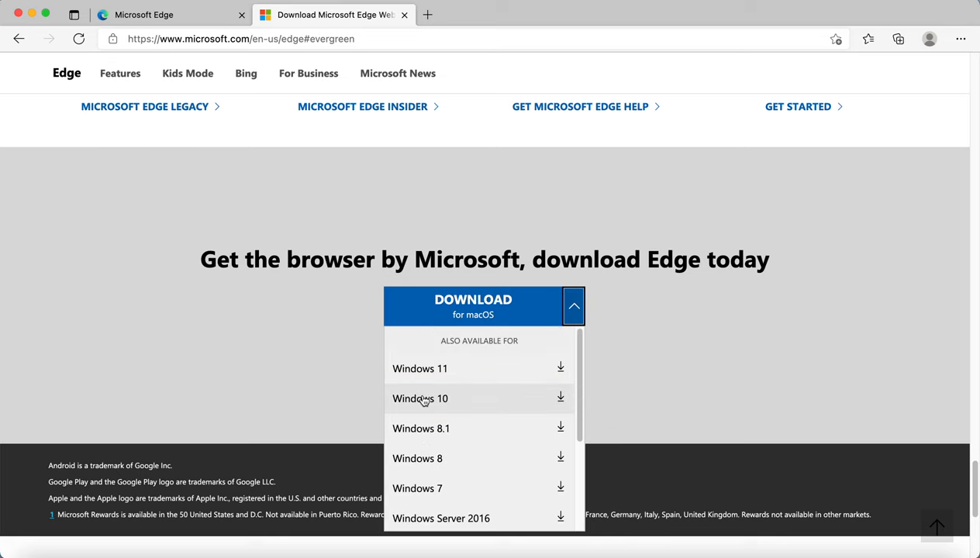
pyautogui.moveTo(429, 308)
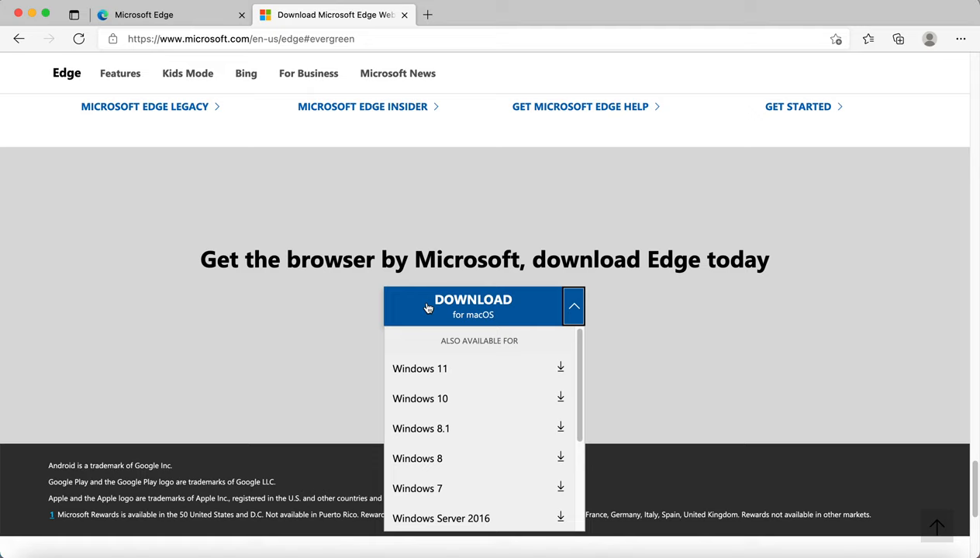
pyautogui.moveTo(437, 340)
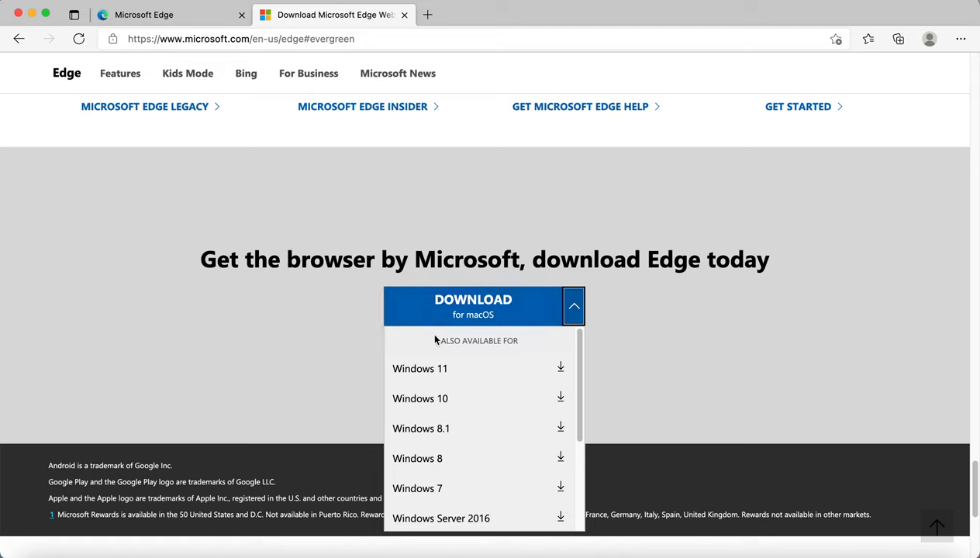
pyautogui.moveTo(504, 425)
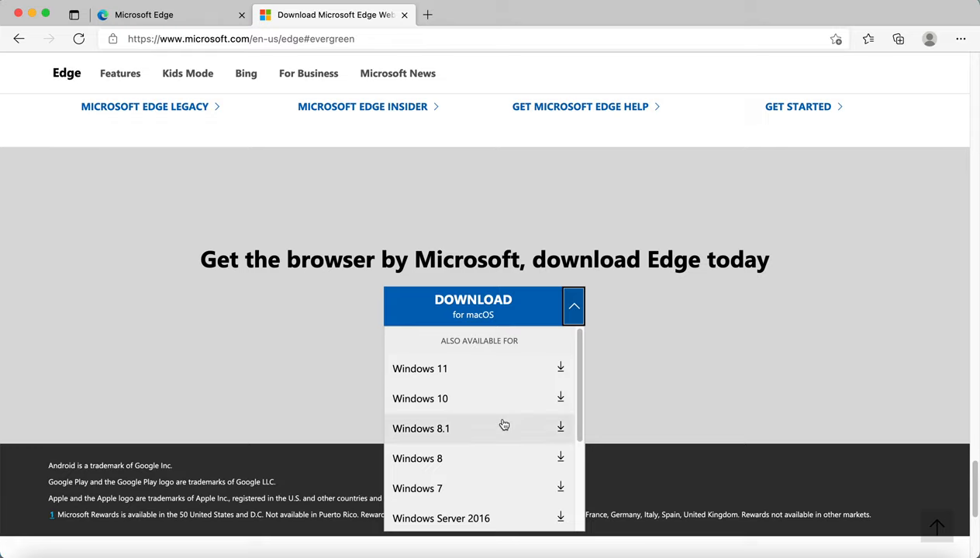
pyautogui.scroll(-3)
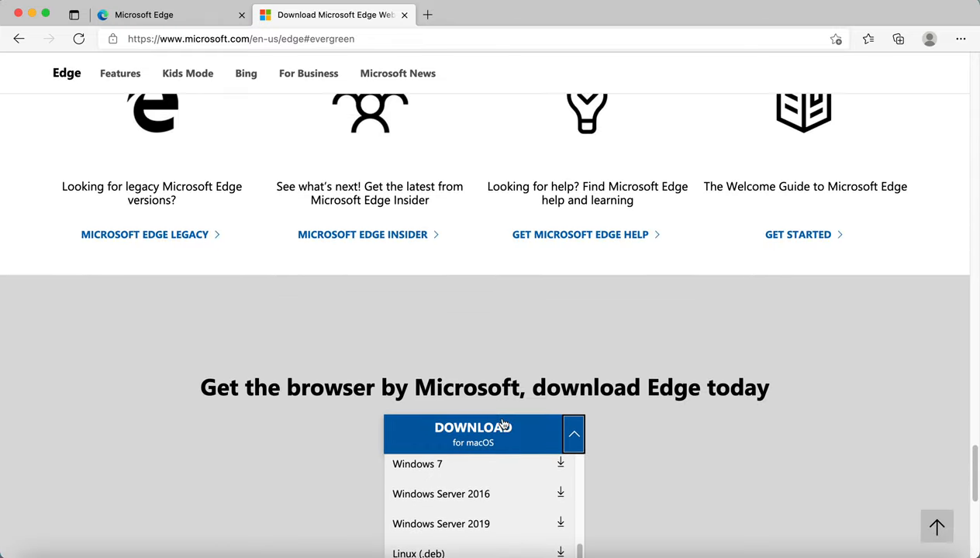
pyautogui.scroll(-3)
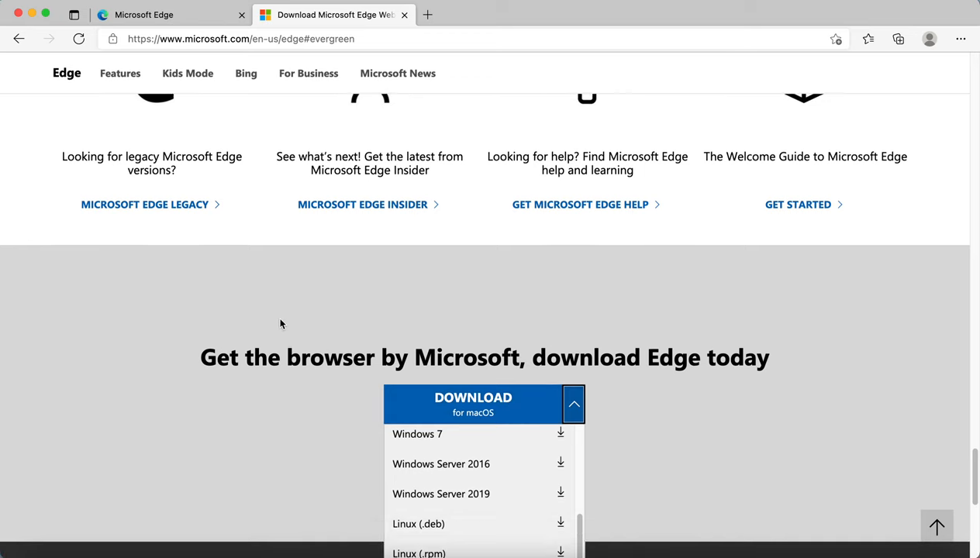
pyautogui.click(572, 404)
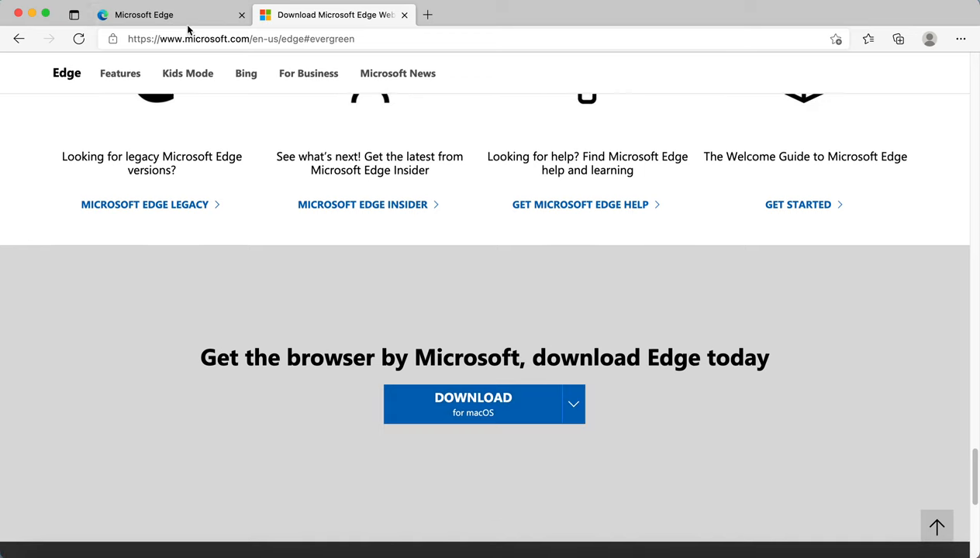
# Open the 'Corporate failure to prevent economic crime - a proposal' PDF from Finder with Microsoft Edge
pyautogui.click(155, 14)
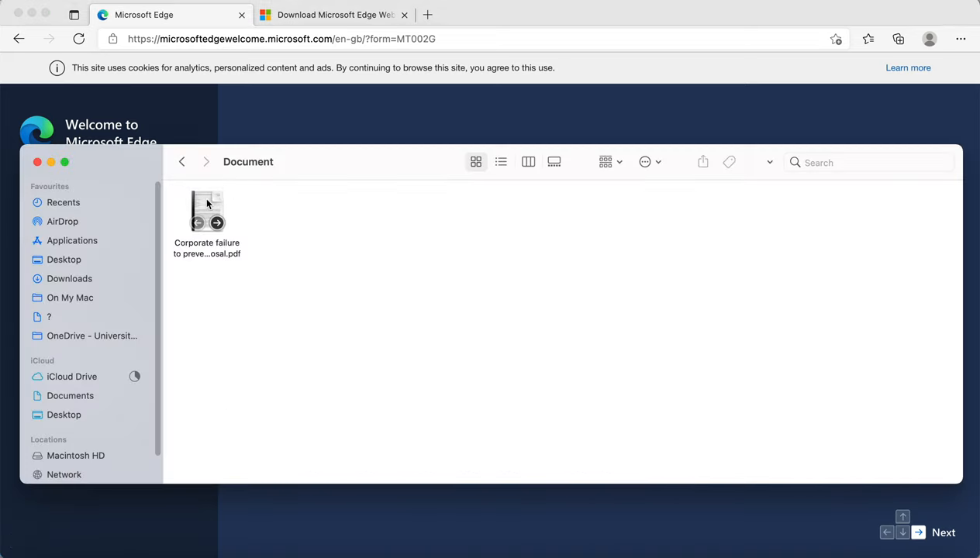
pyautogui.click(207, 210)
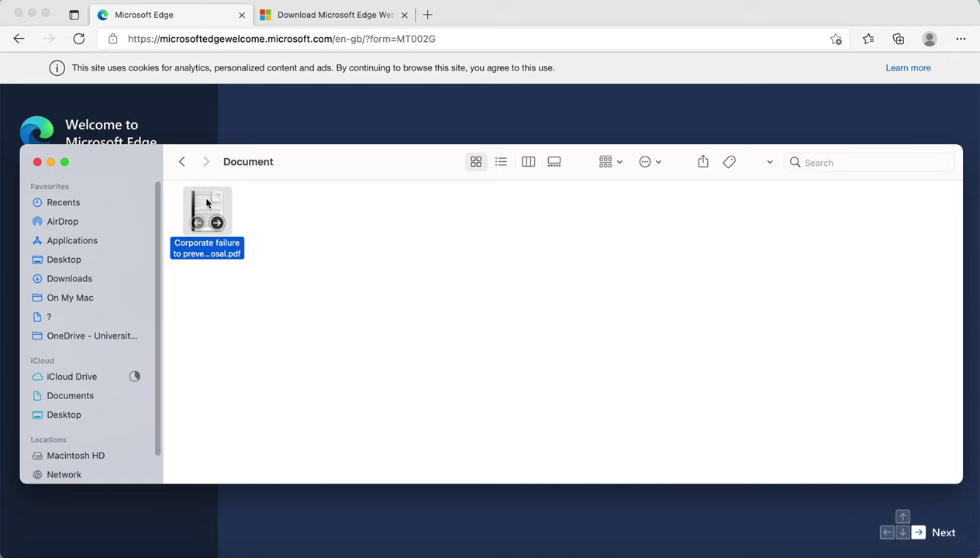
pyautogui.rightClick(207, 210)
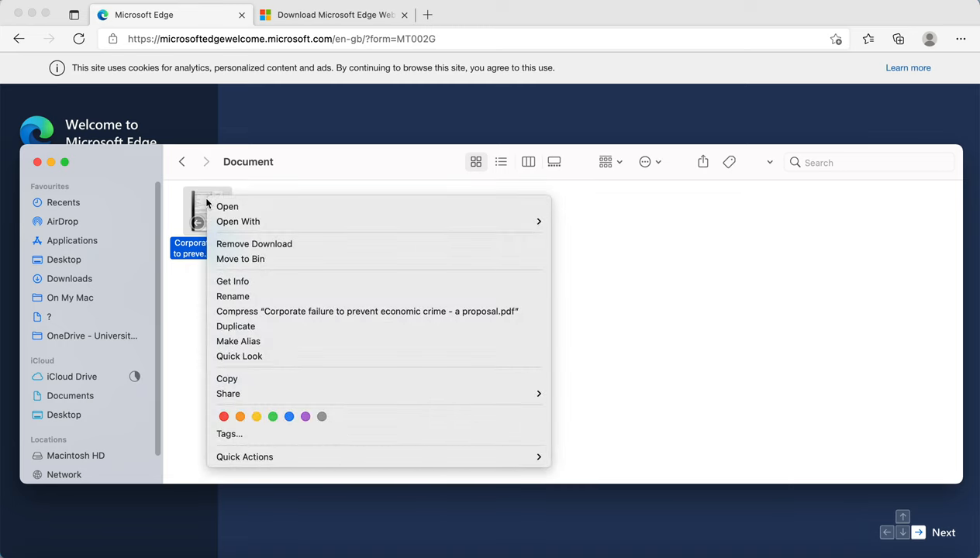
pyautogui.moveTo(294, 206)
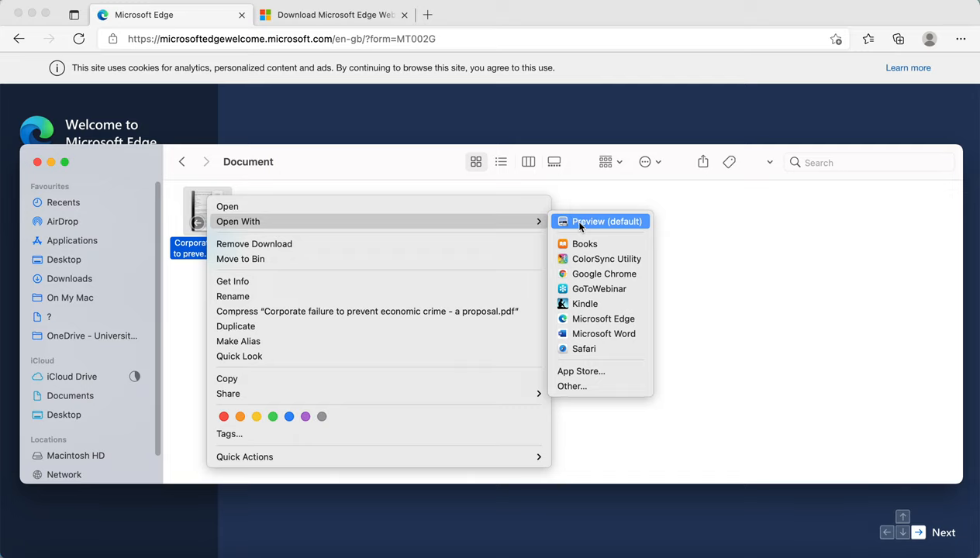
pyautogui.moveTo(602, 319)
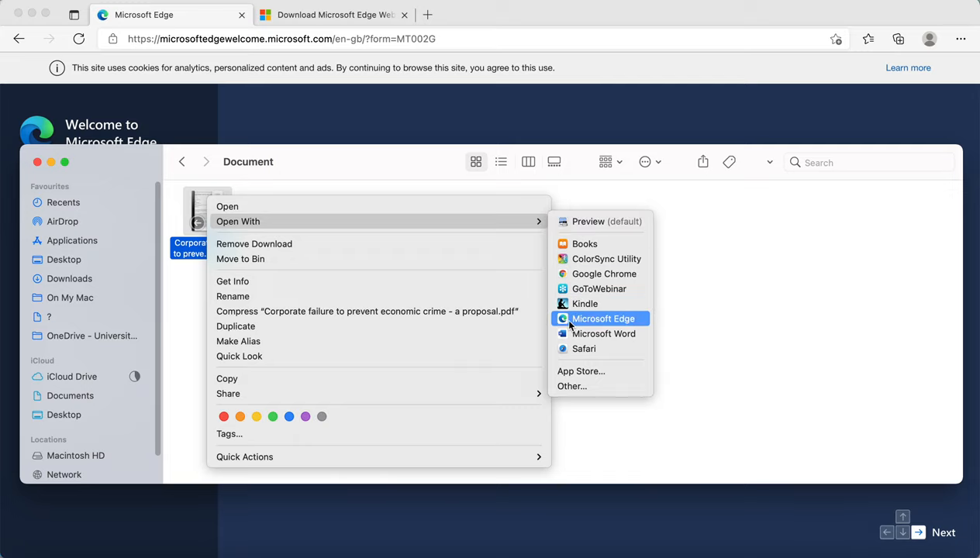
pyautogui.click(604, 319)
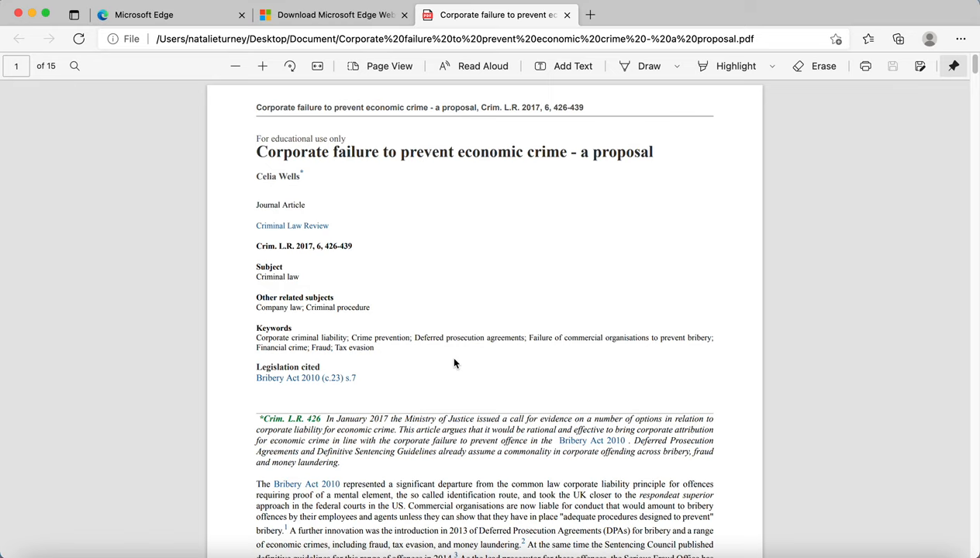
pyautogui.moveTo(330, 77)
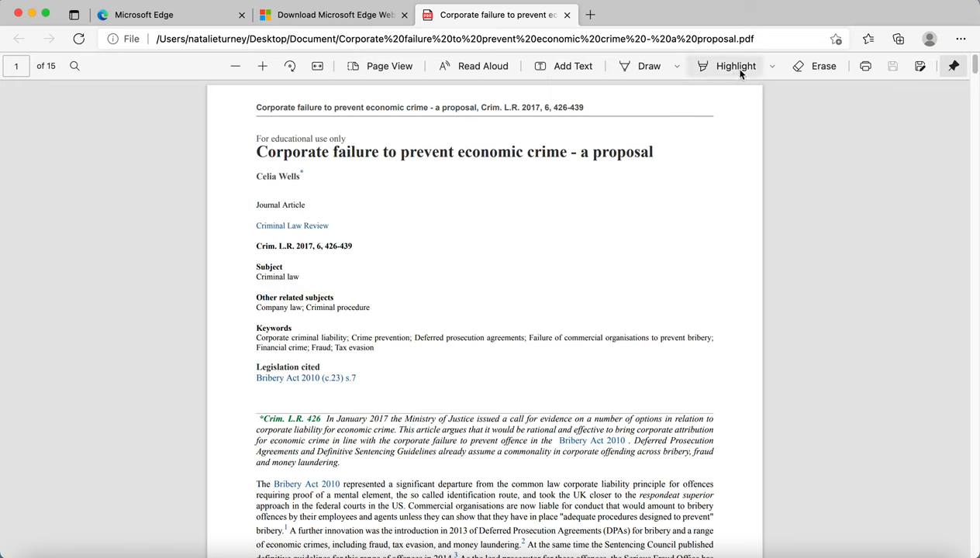
pyautogui.moveTo(719, 92)
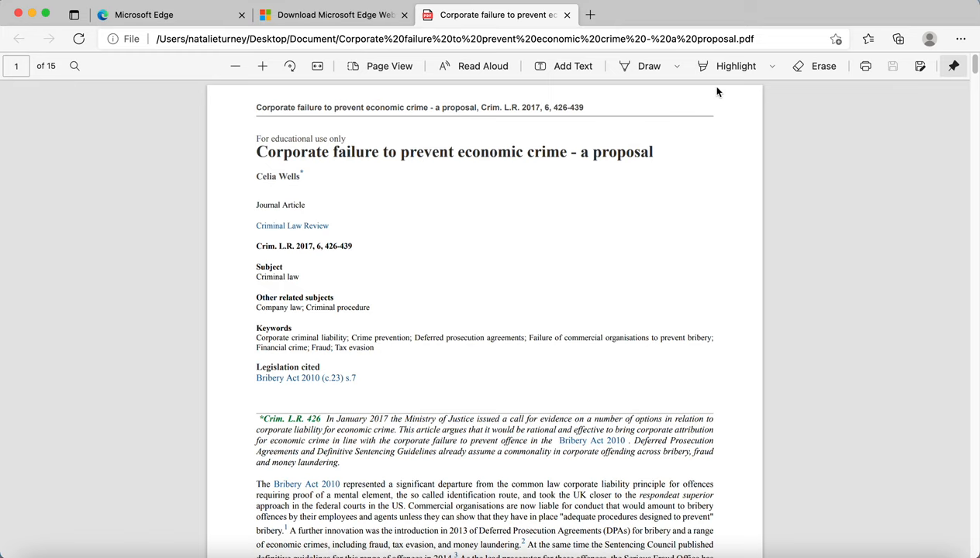
pyautogui.moveTo(716, 83)
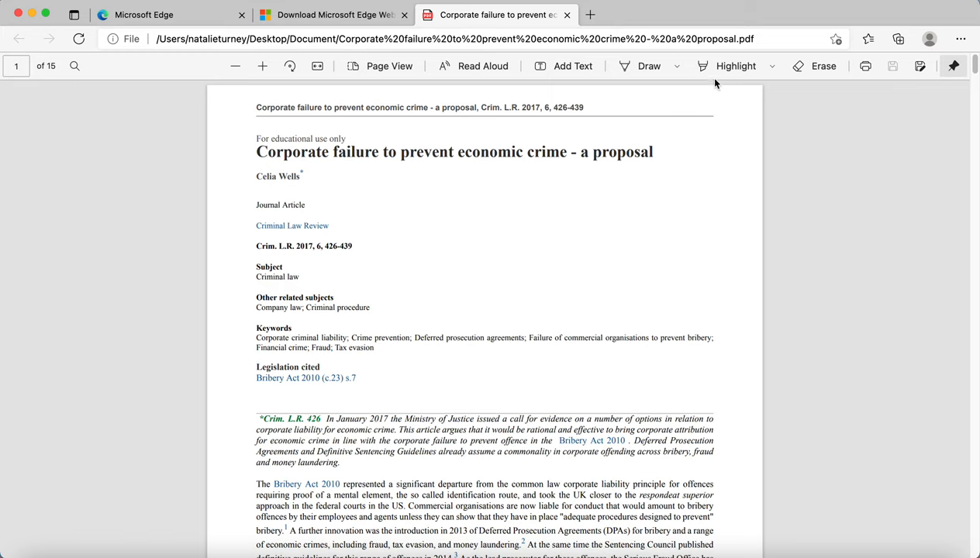
pyautogui.moveTo(447, 107)
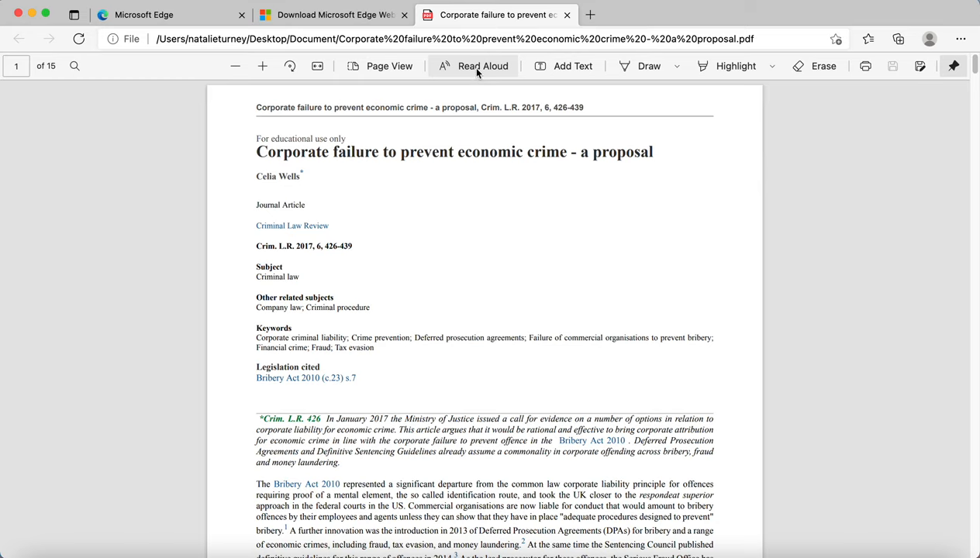
# Turn on Read Aloud for the PDF and reveal its Voice Options showing Normal speed and Sonia voice
pyautogui.click(483, 66)
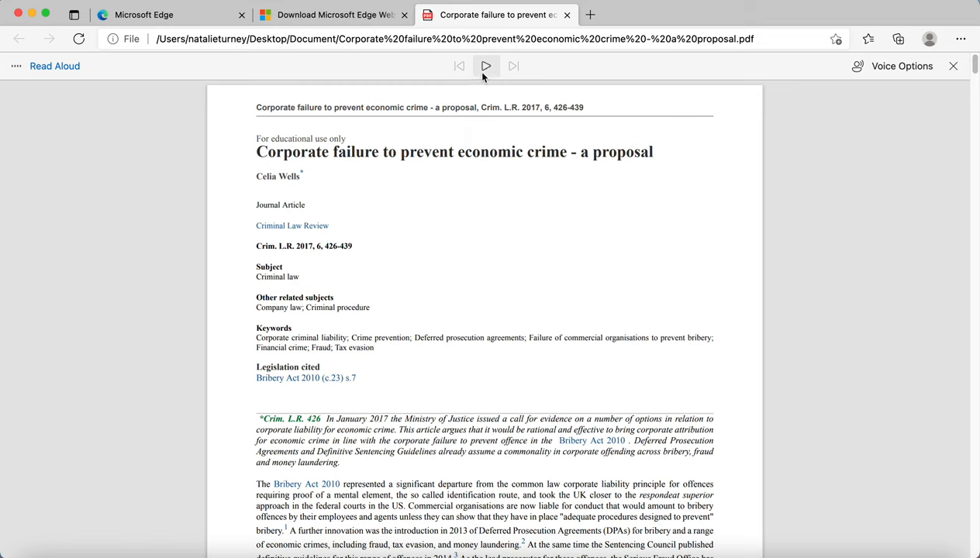
pyautogui.moveTo(484, 65)
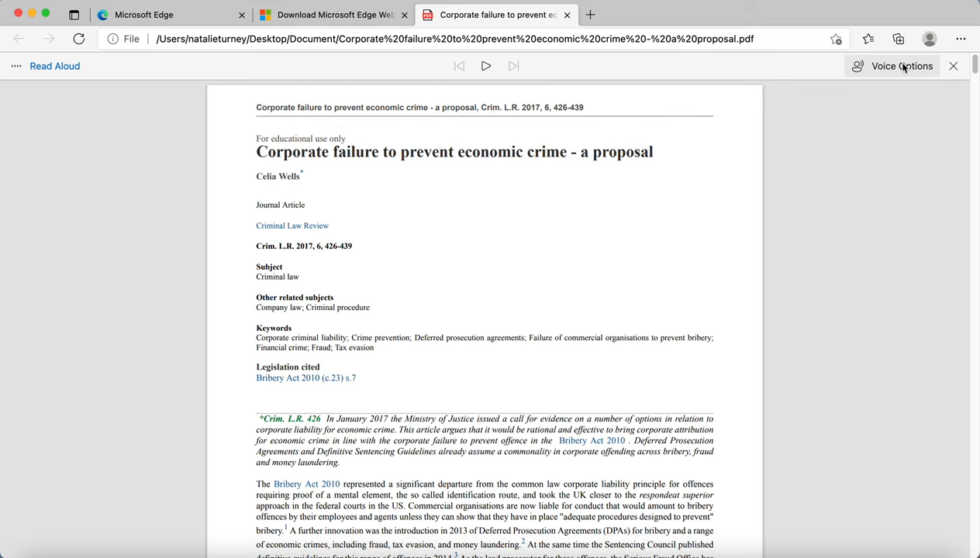
pyautogui.moveTo(901, 72)
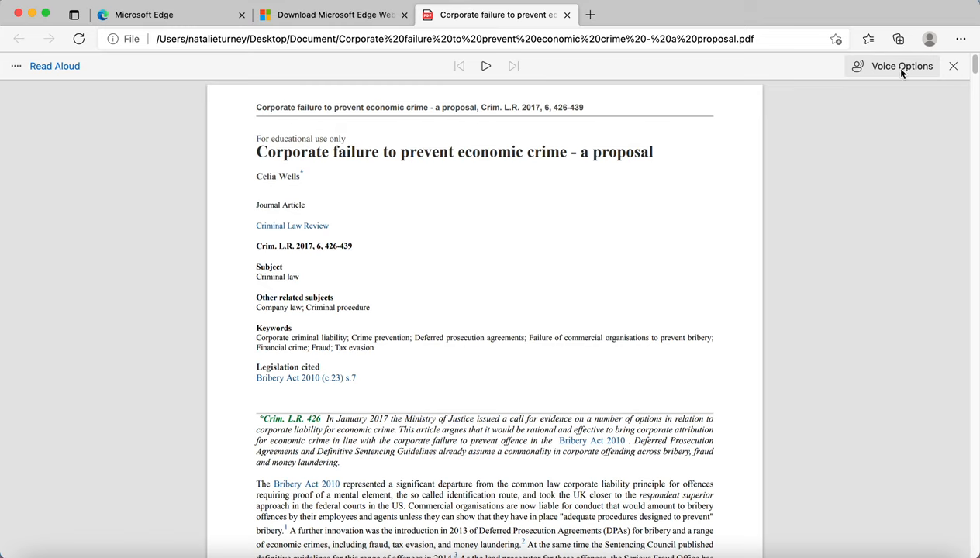
pyautogui.click(902, 66)
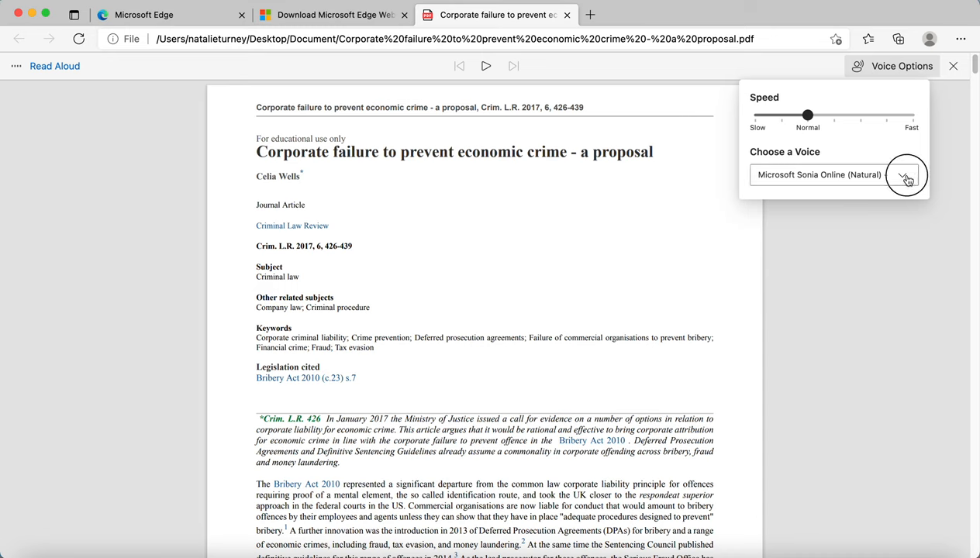
# Expand the Choose a Voice list to show all available natural read-aloud voices
pyautogui.click(909, 175)
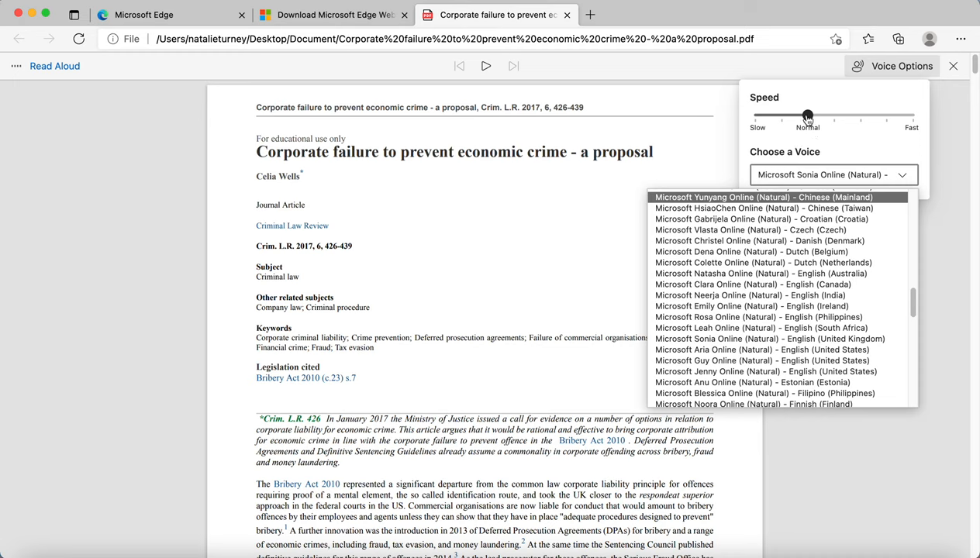
pyautogui.moveTo(857, 66)
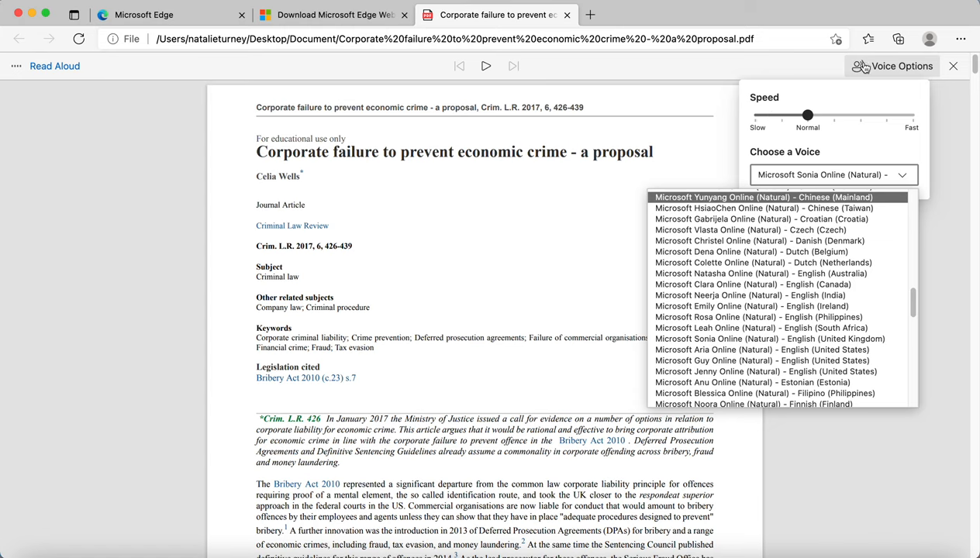